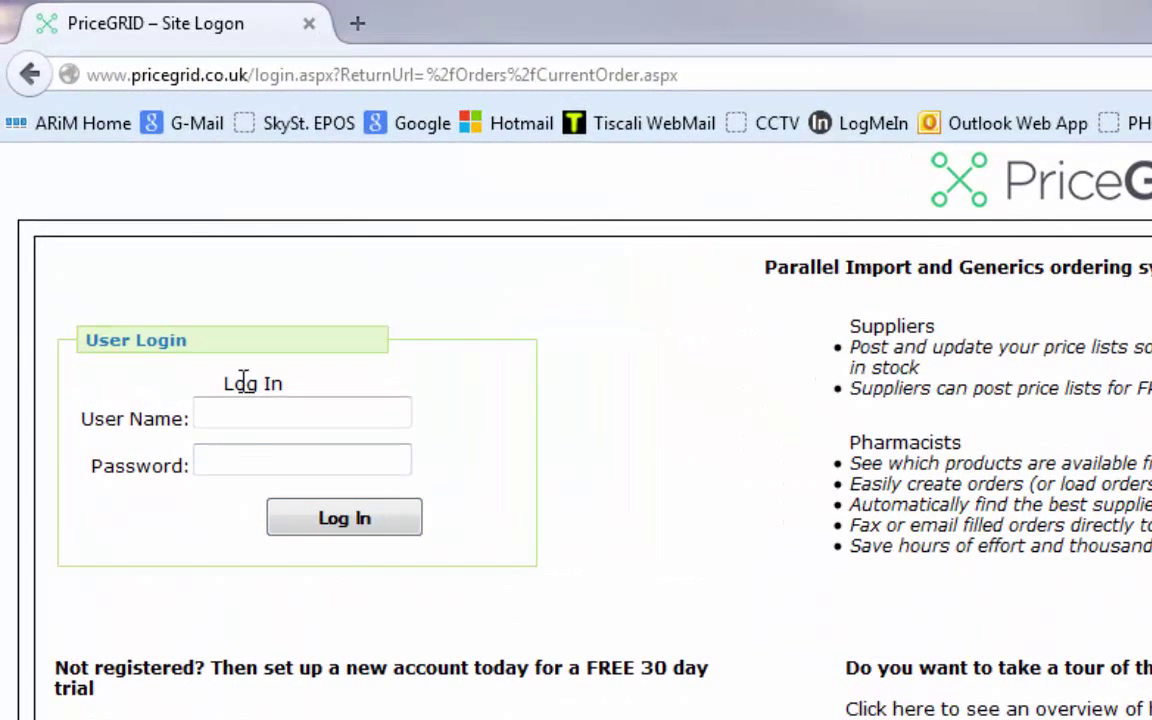
- Log in to the PriceGrid ordering site with the user name and password
left_click(300, 412)
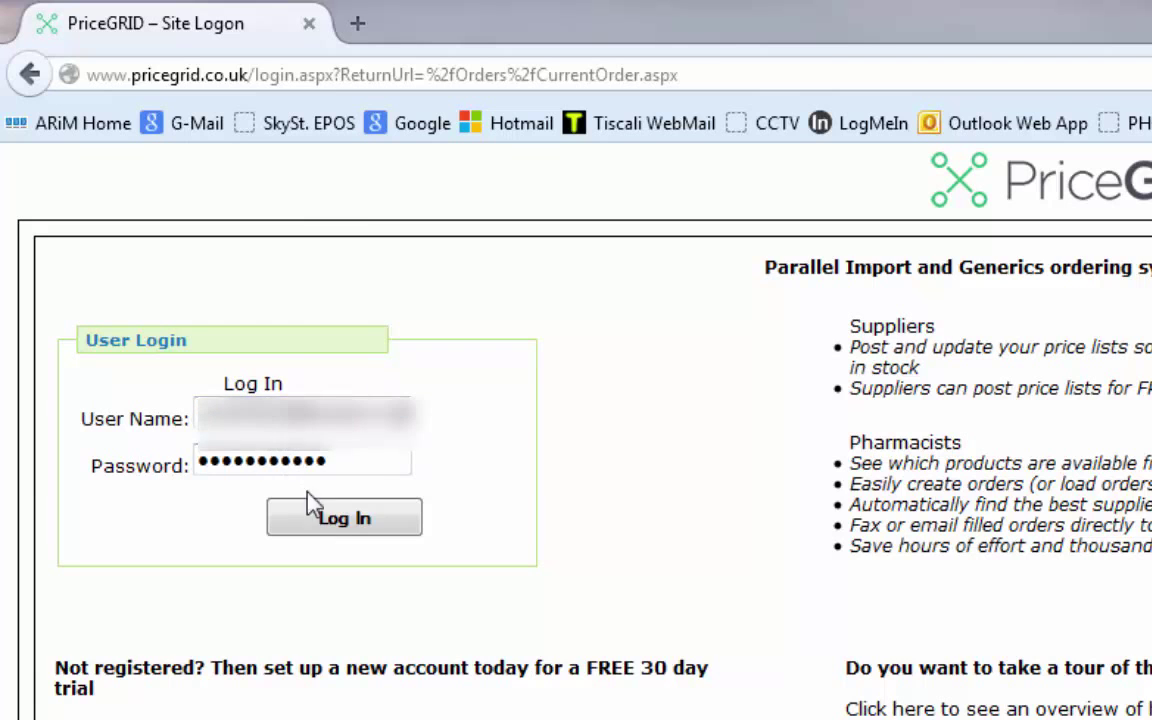
left_click(344, 516)
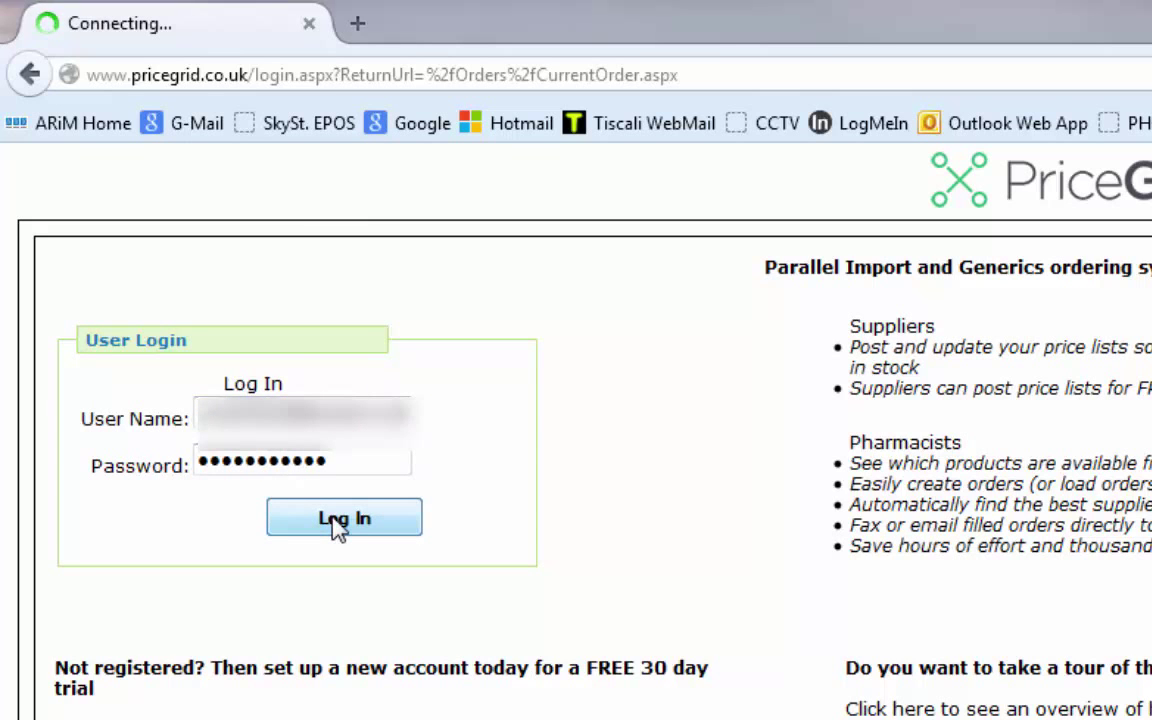
left_click(344, 516)
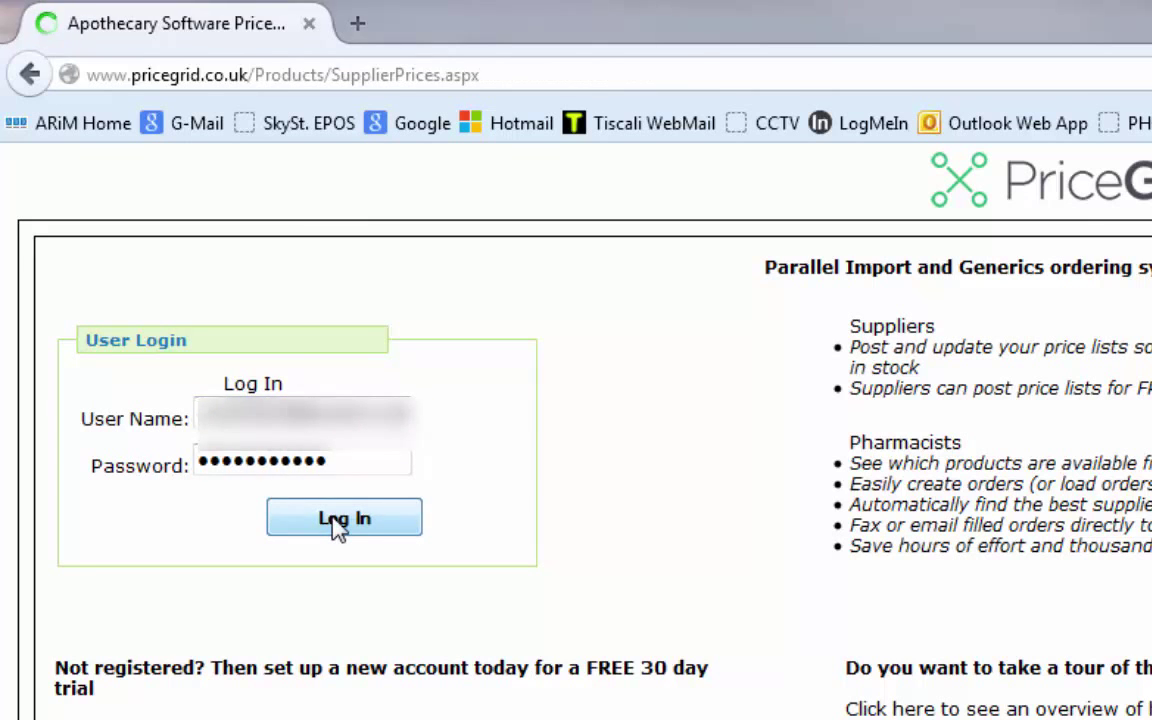
left_click(344, 516)
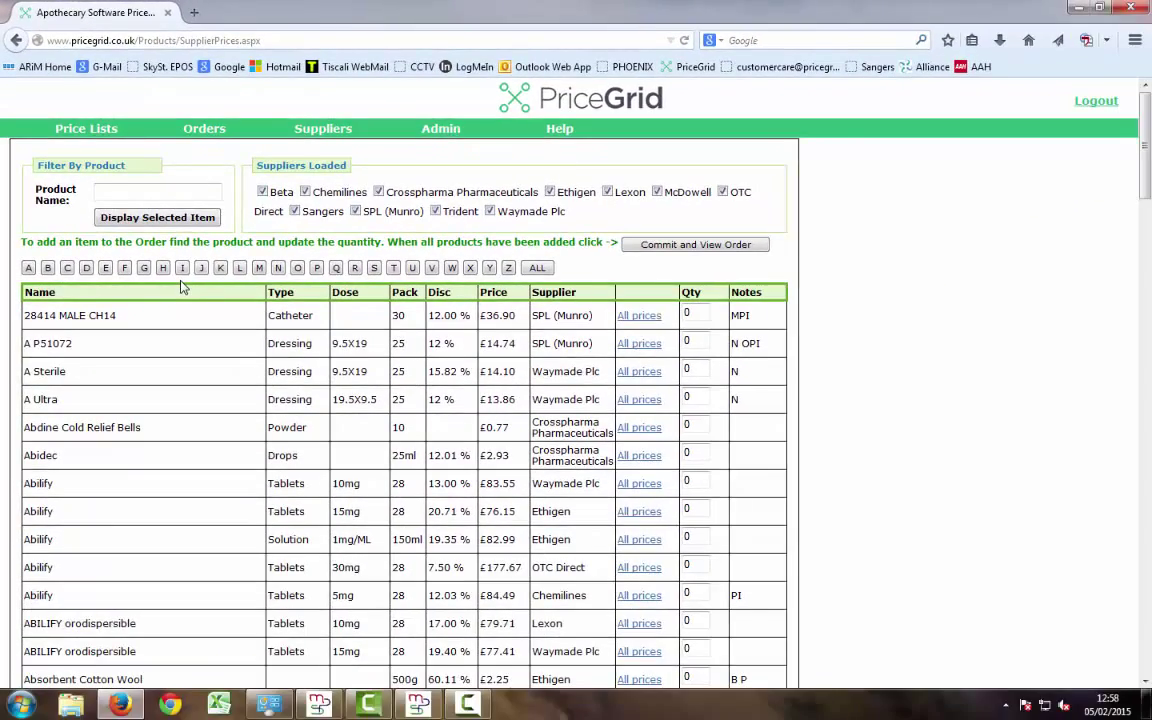
- Go to Orders > Current Order, which shows no items yet
left_click(392, 248)
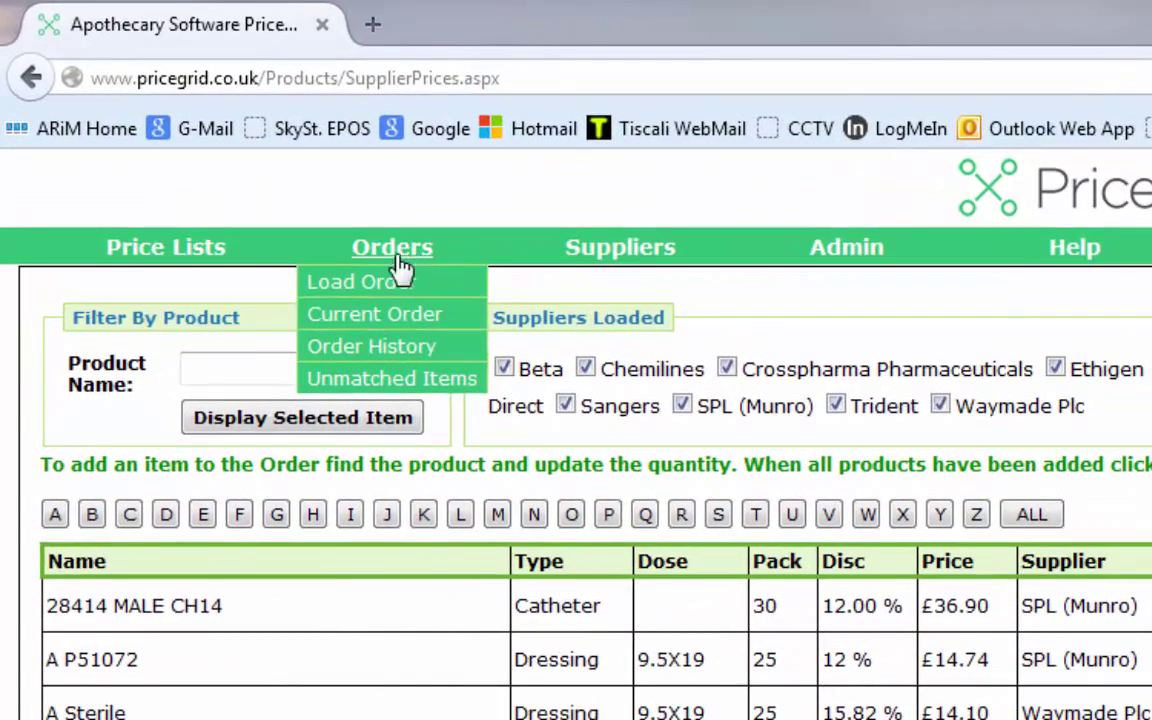
left_click(374, 314)
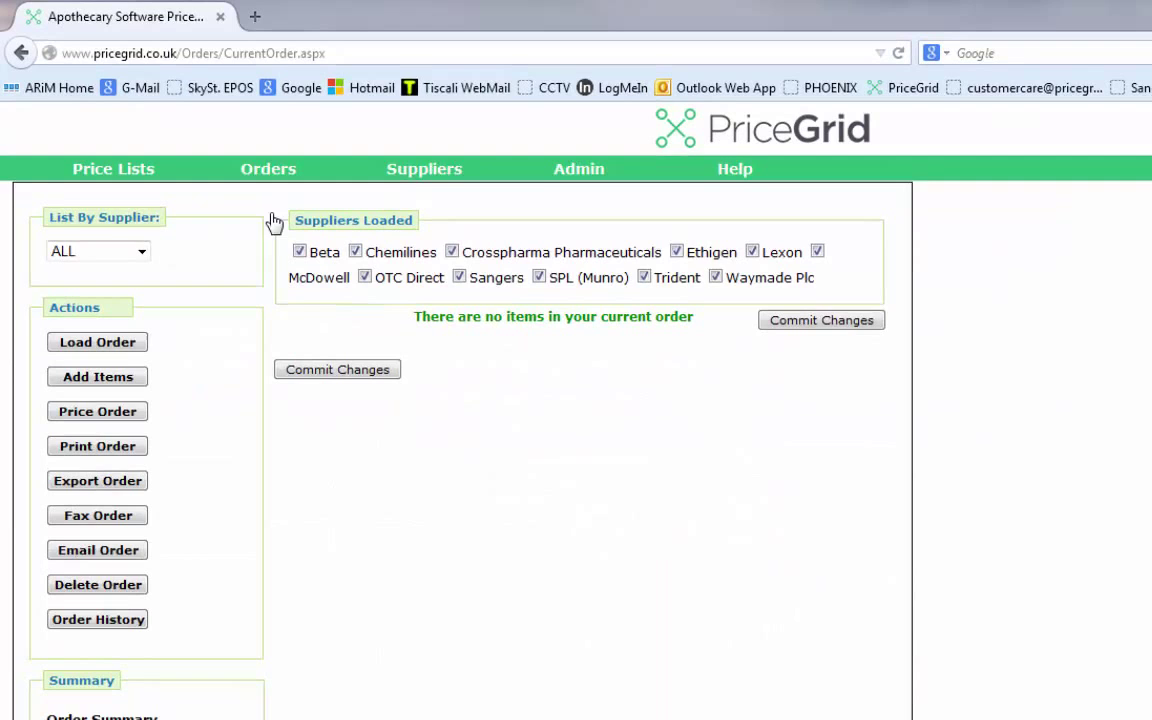
mouse_move(482, 482)
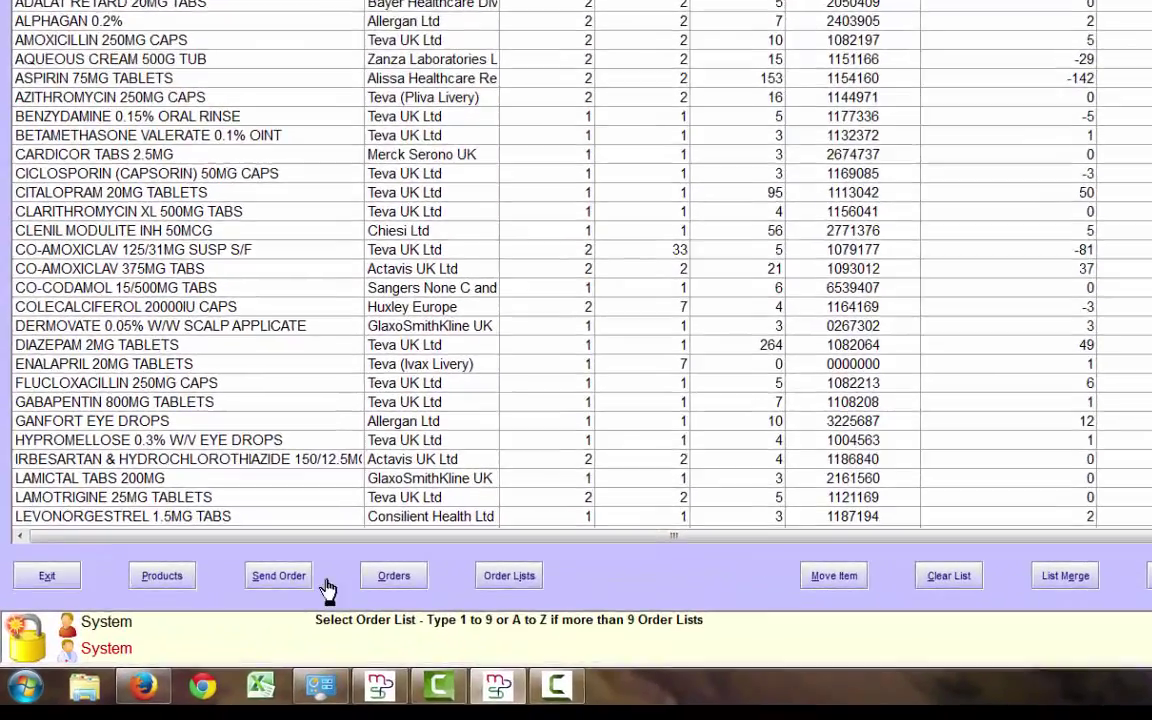
- Return to Order Lists and keep GENERICS as the selected order list
left_click(392, 576)
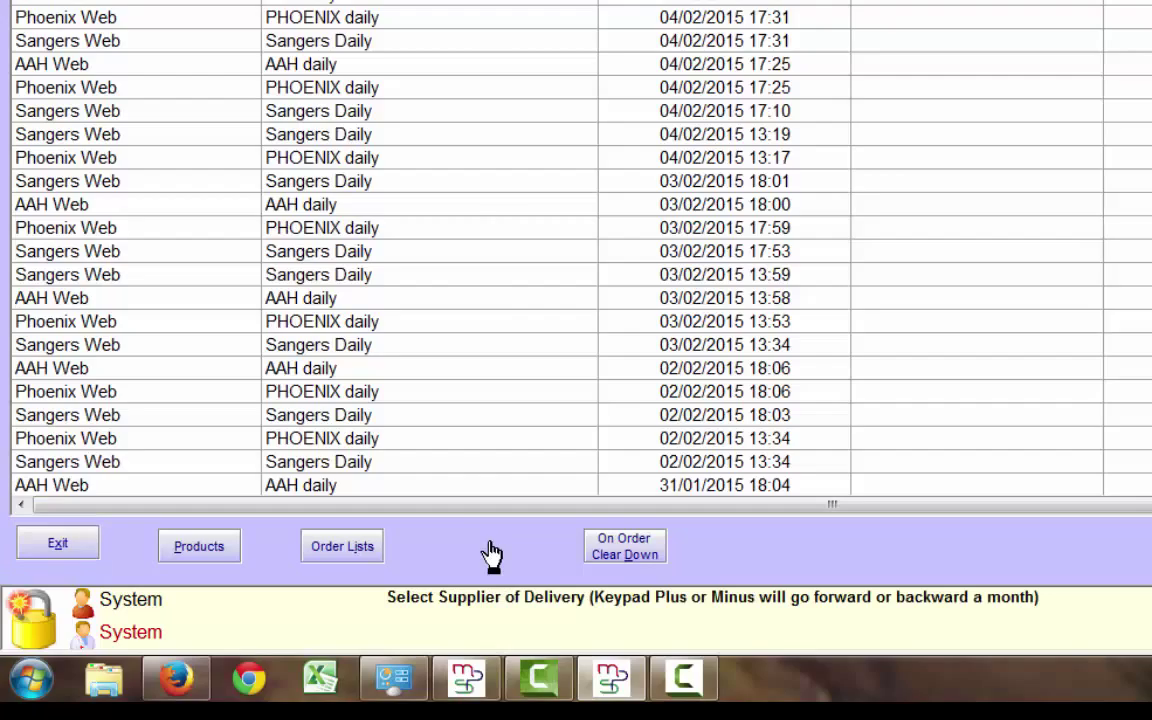
left_click(340, 546)
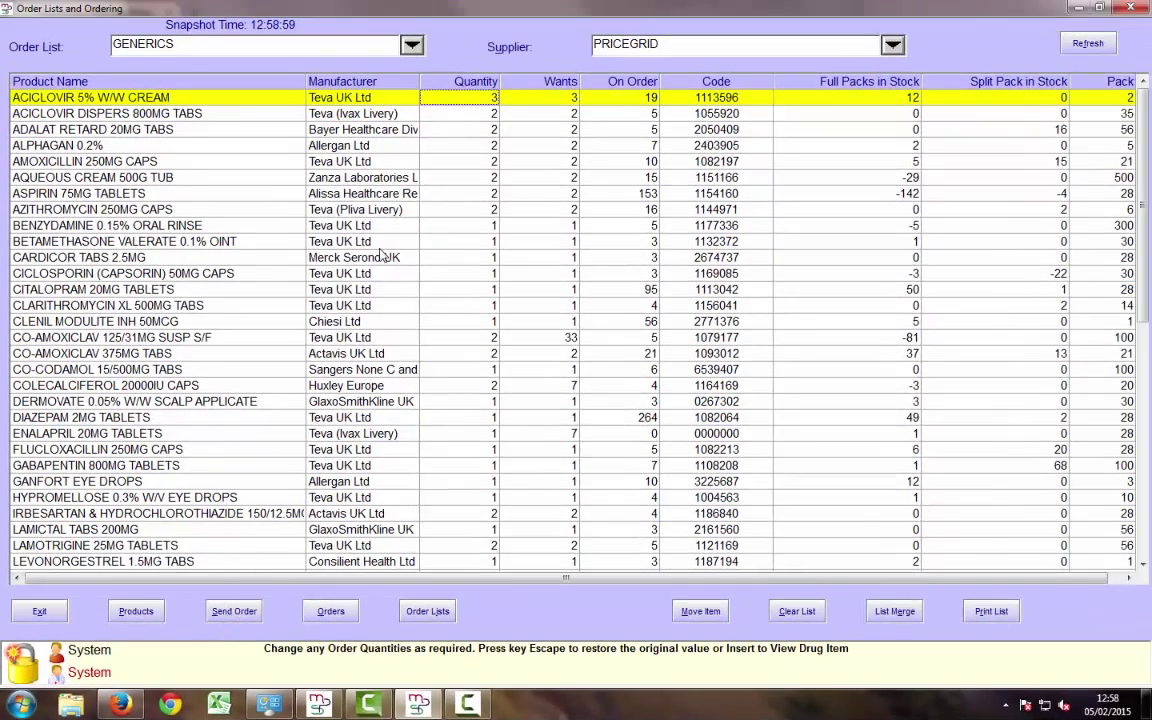
left_click(414, 44)
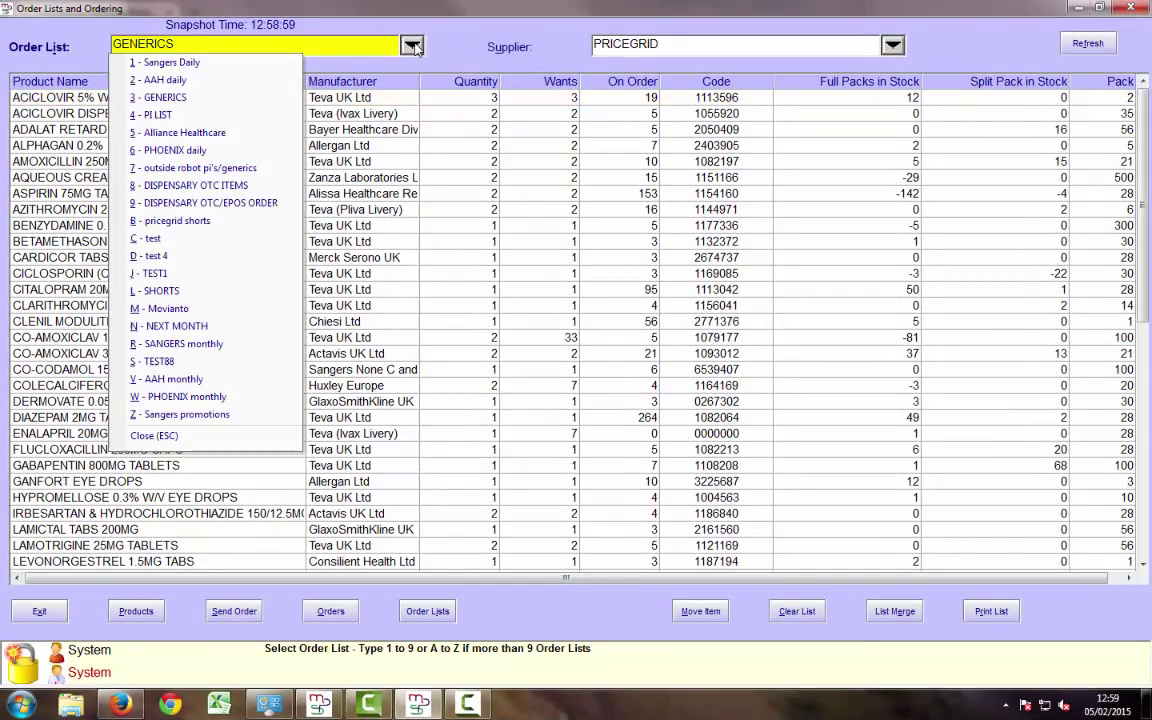
left_click(142, 96)
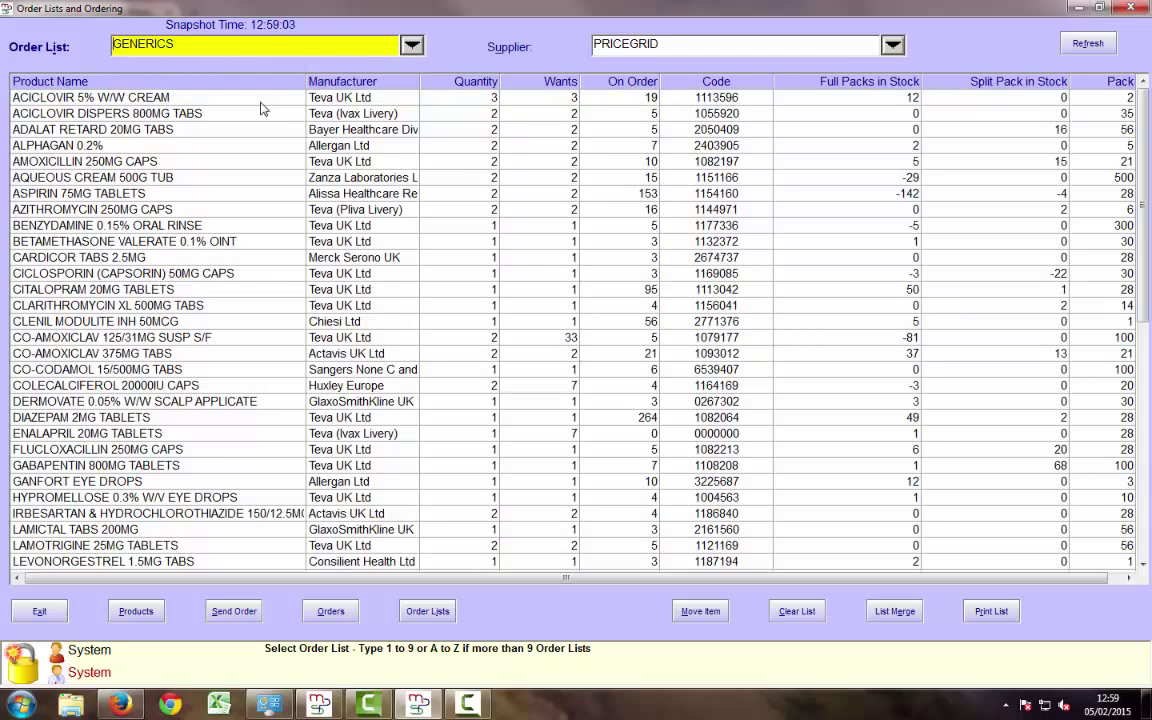
mouse_move(892, 44)
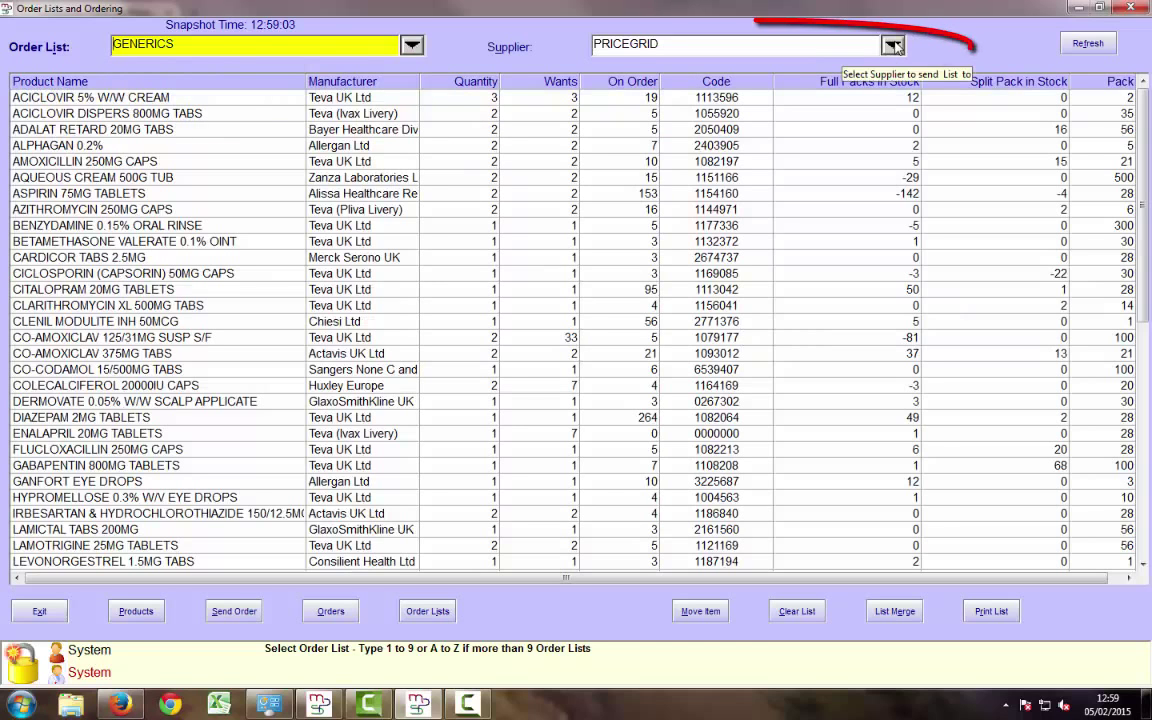
- Choose PRICEGRID as the supplier the list will be sent to
left_click(892, 44)
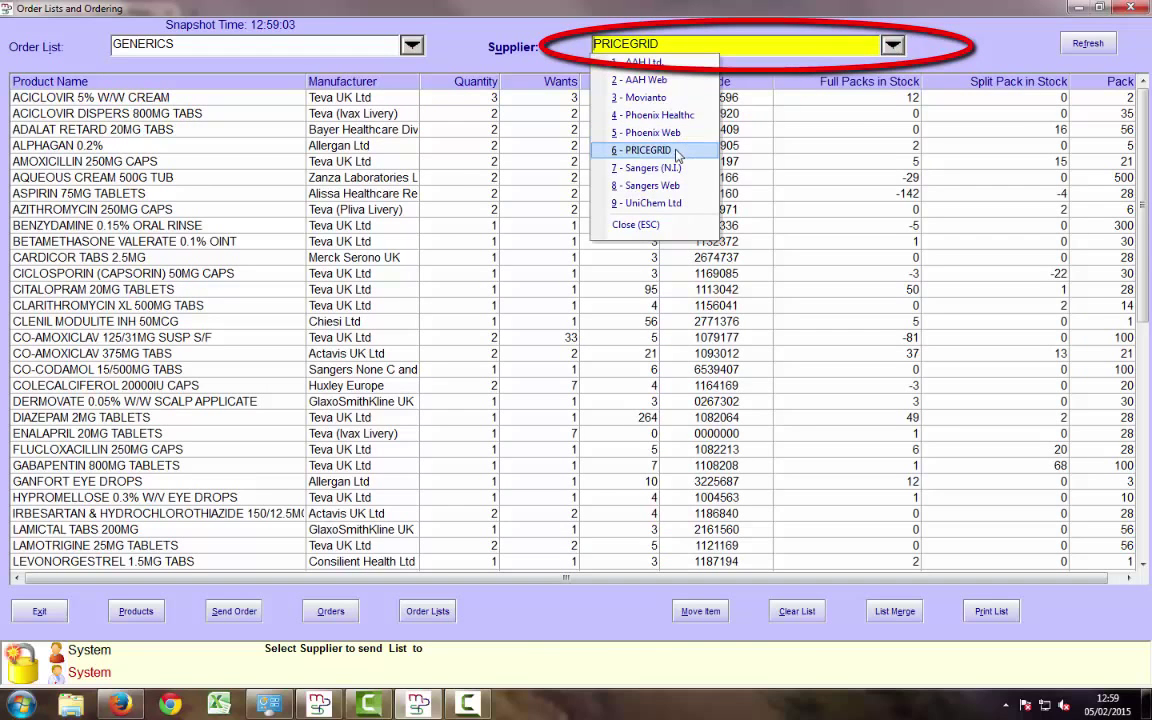
left_click(642, 150)
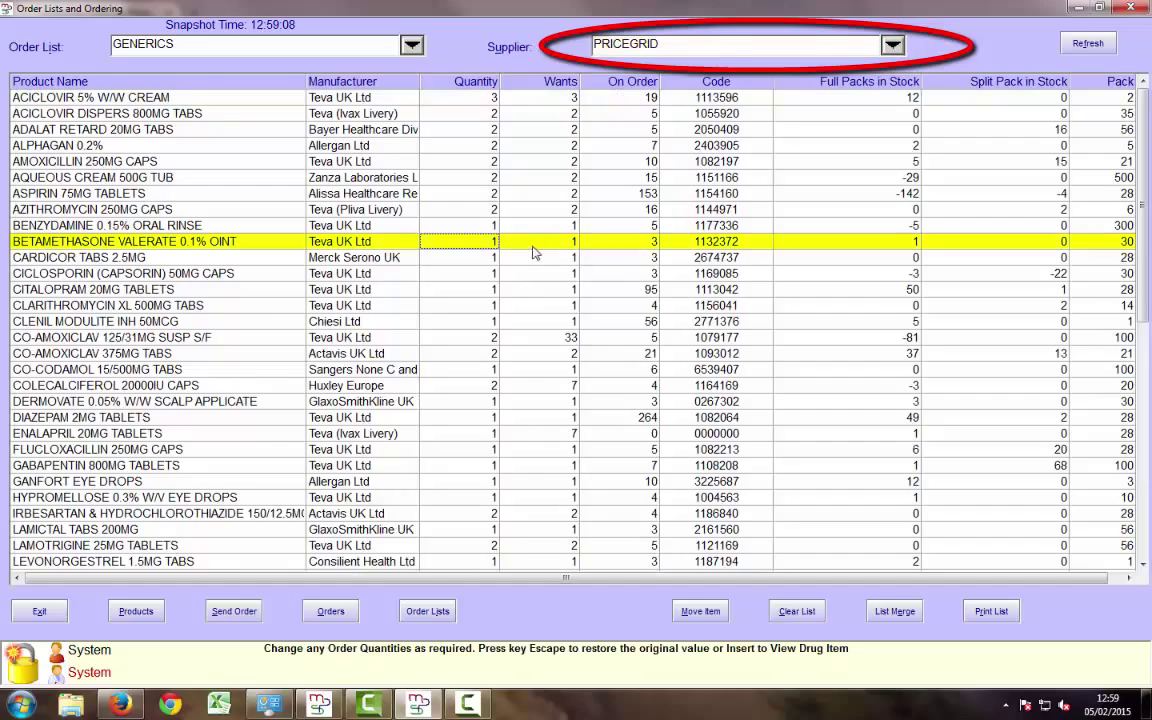
scroll("down", 3)
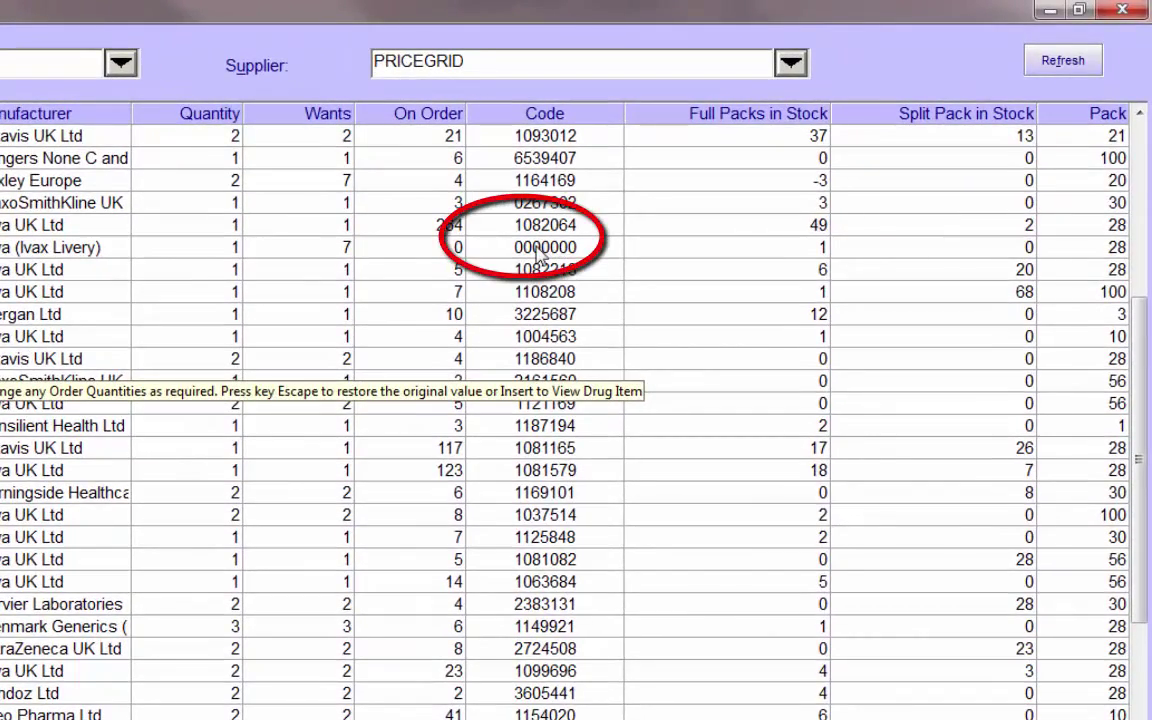
mouse_move(84, 252)
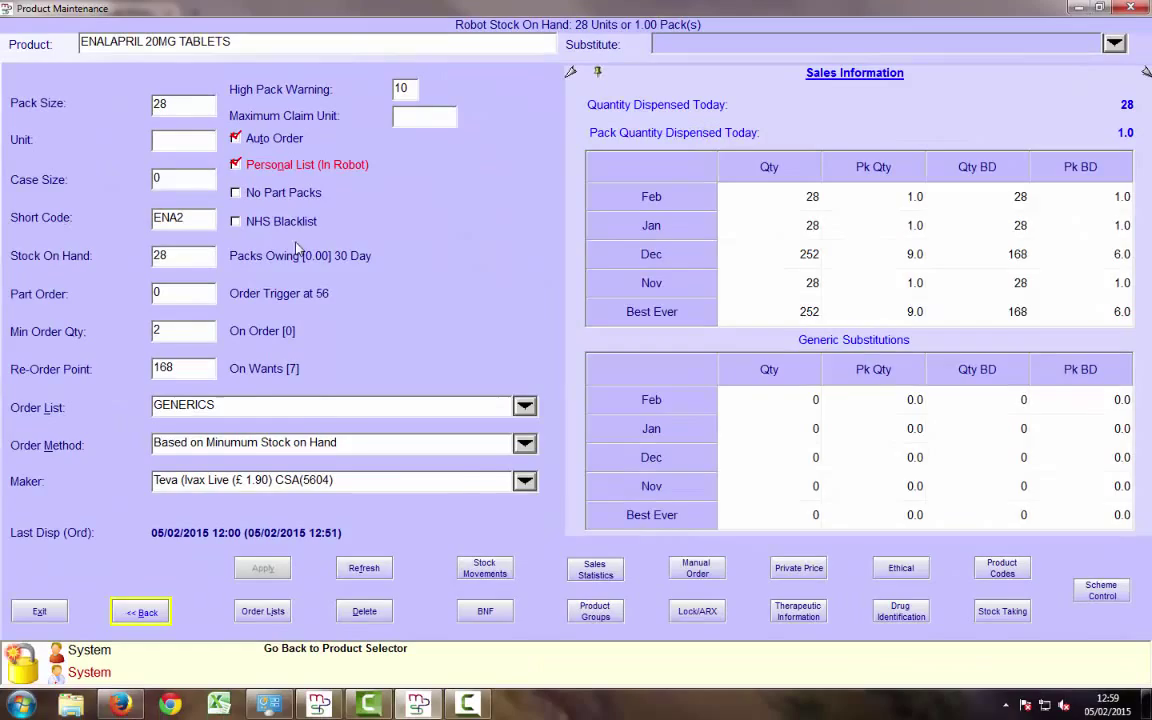
left_click(524, 480)
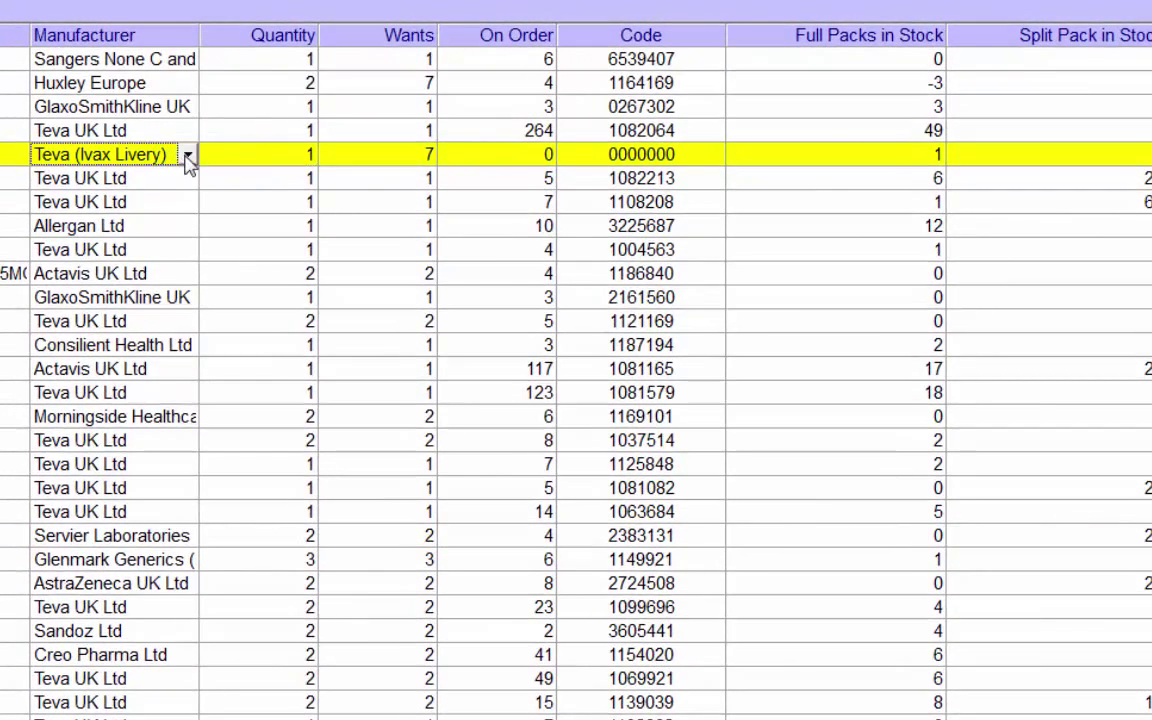
- Set the uncoded Enalapril 20mg line's manufacturer to Actavis UK Ltd, giving code 1085497
left_click(186, 156)
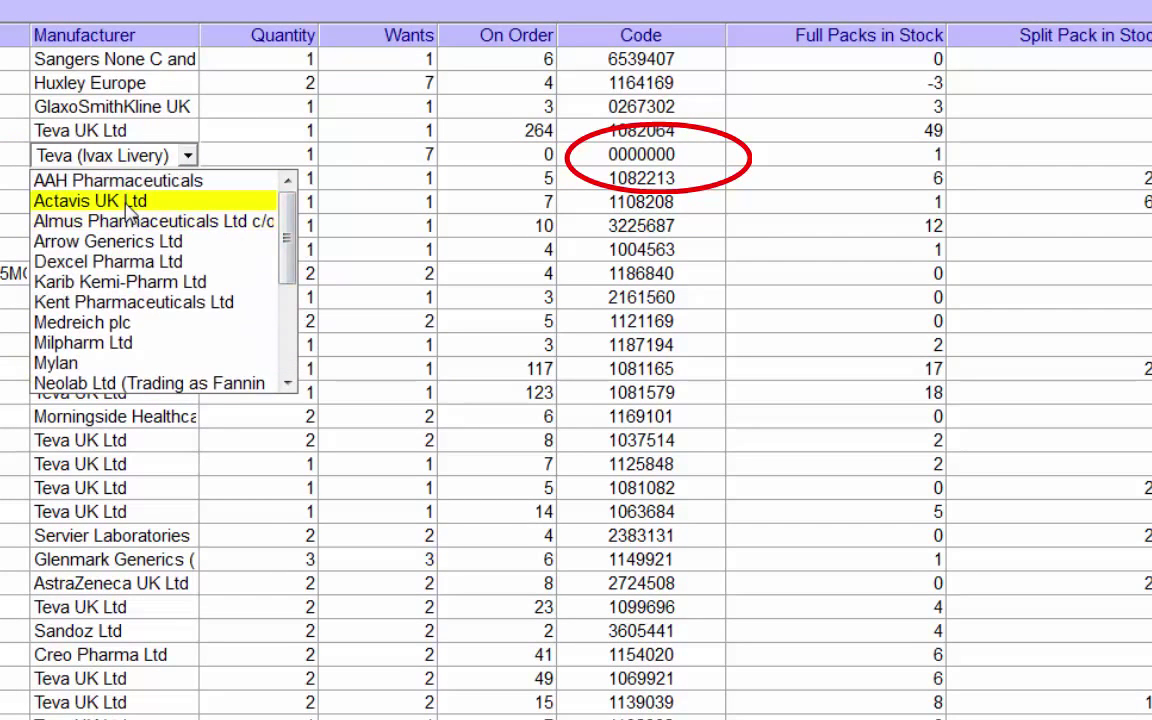
left_click(88, 200)
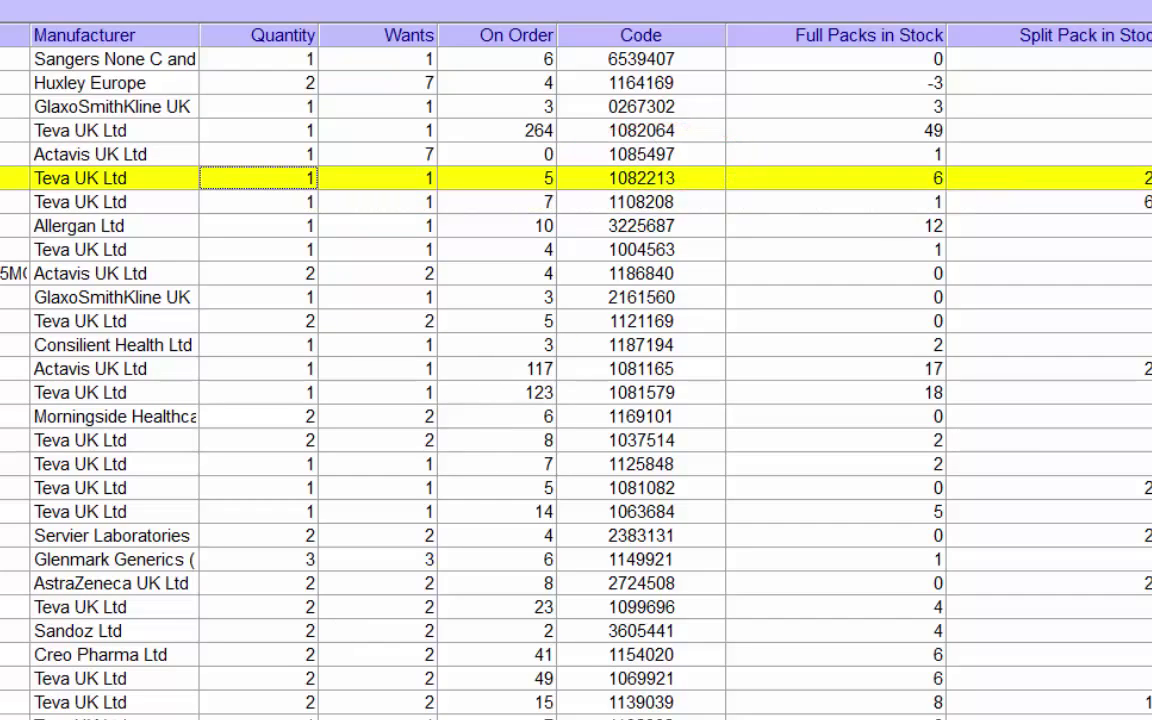
left_click(332, 638)
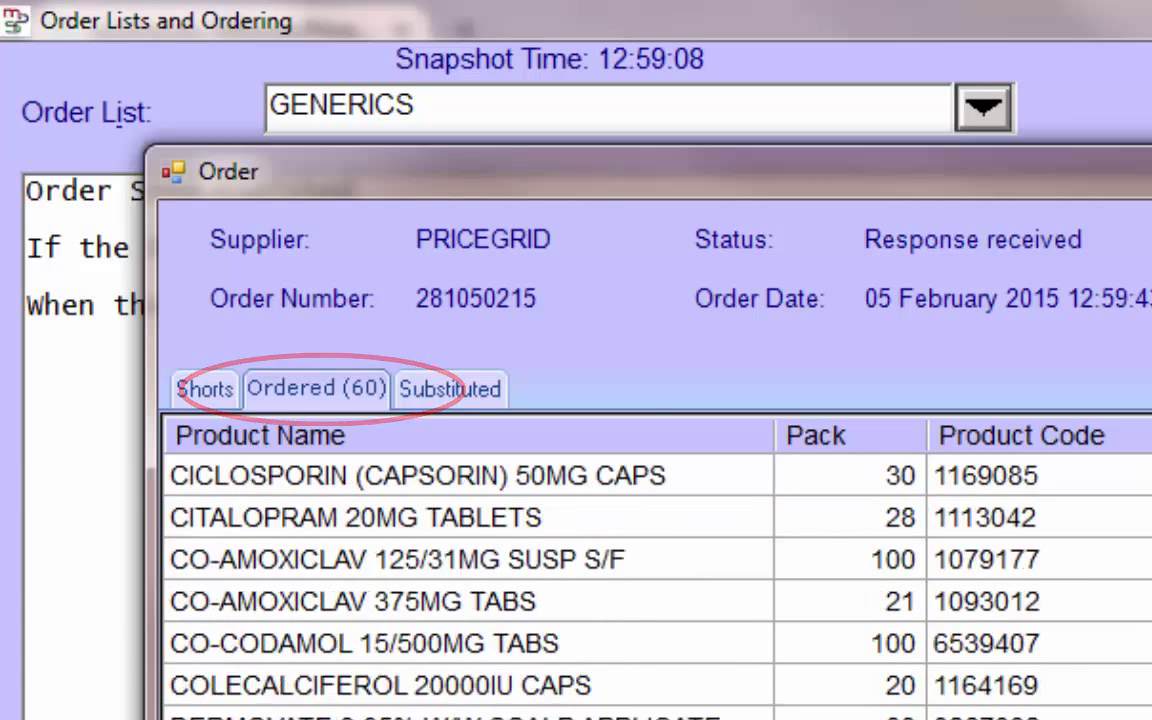
- Review the PriceGrid response tabs: 60 lines ordered, no shorts
left_click(204, 388)
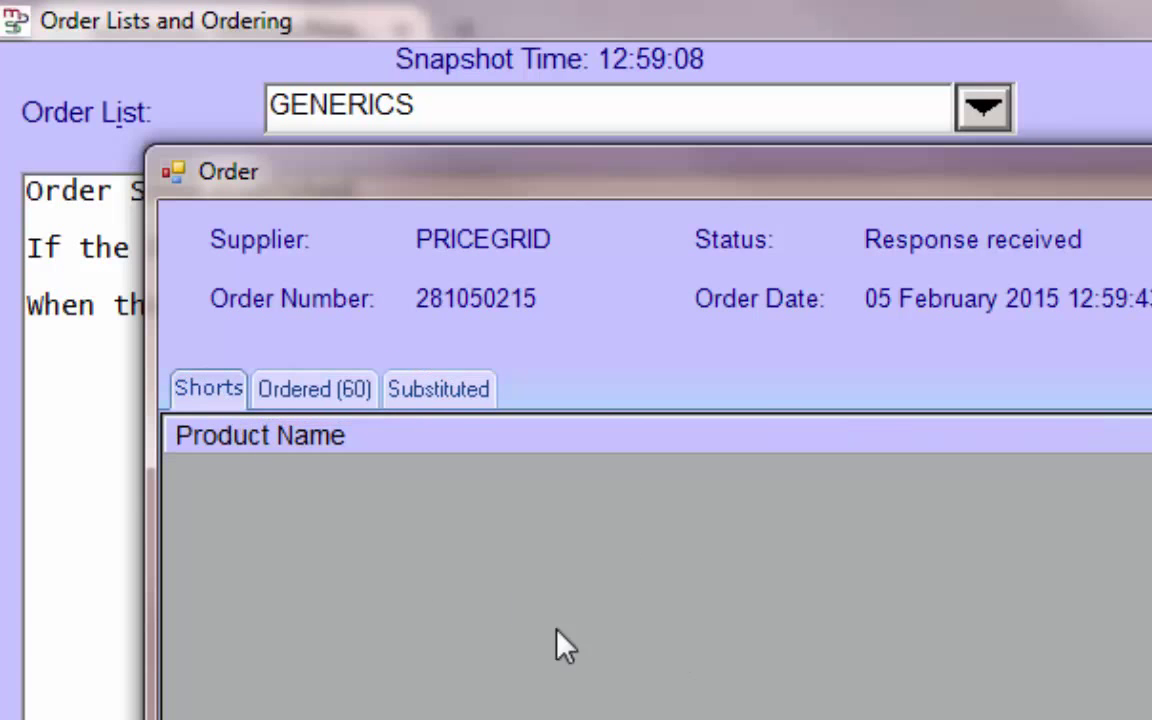
left_click(440, 388)
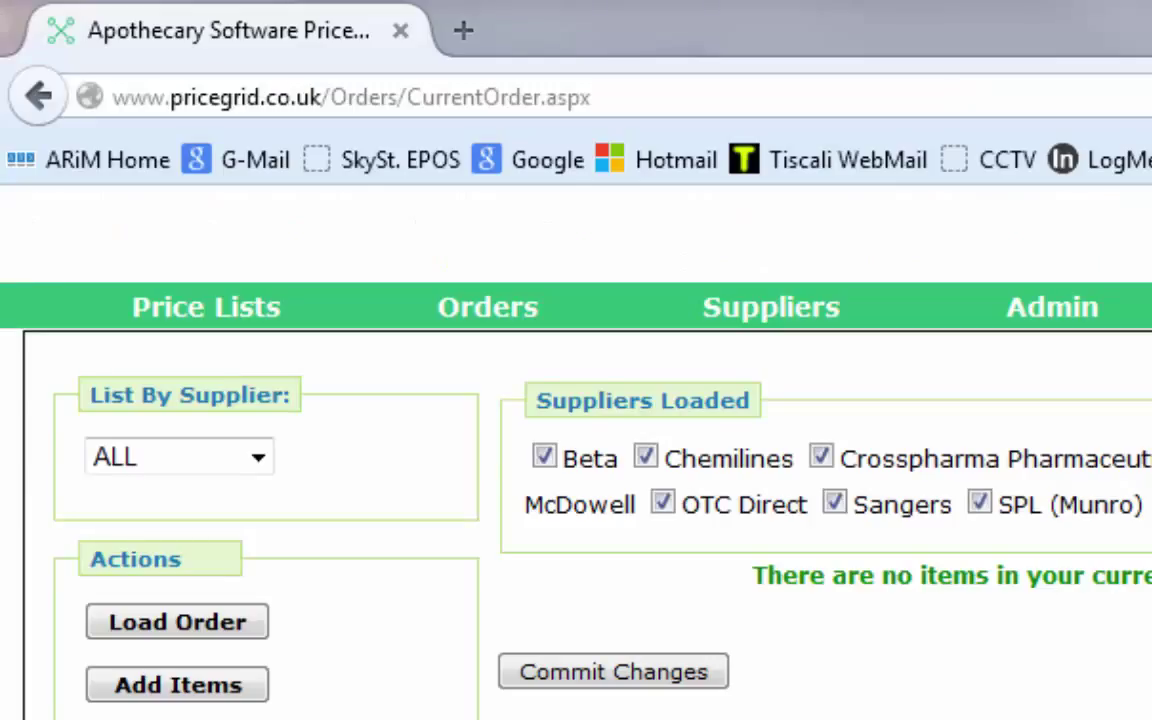
- Reload Orders > Current Order and browse both pages of the PMR order lines
left_click(488, 308)
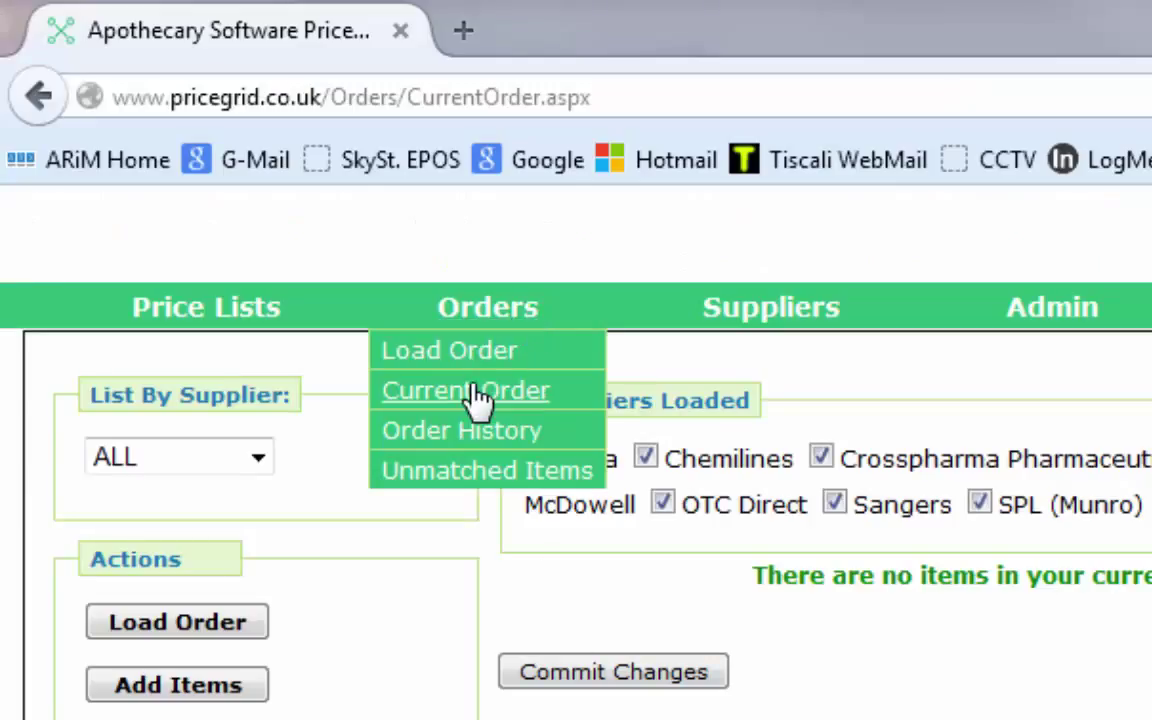
left_click(464, 390)
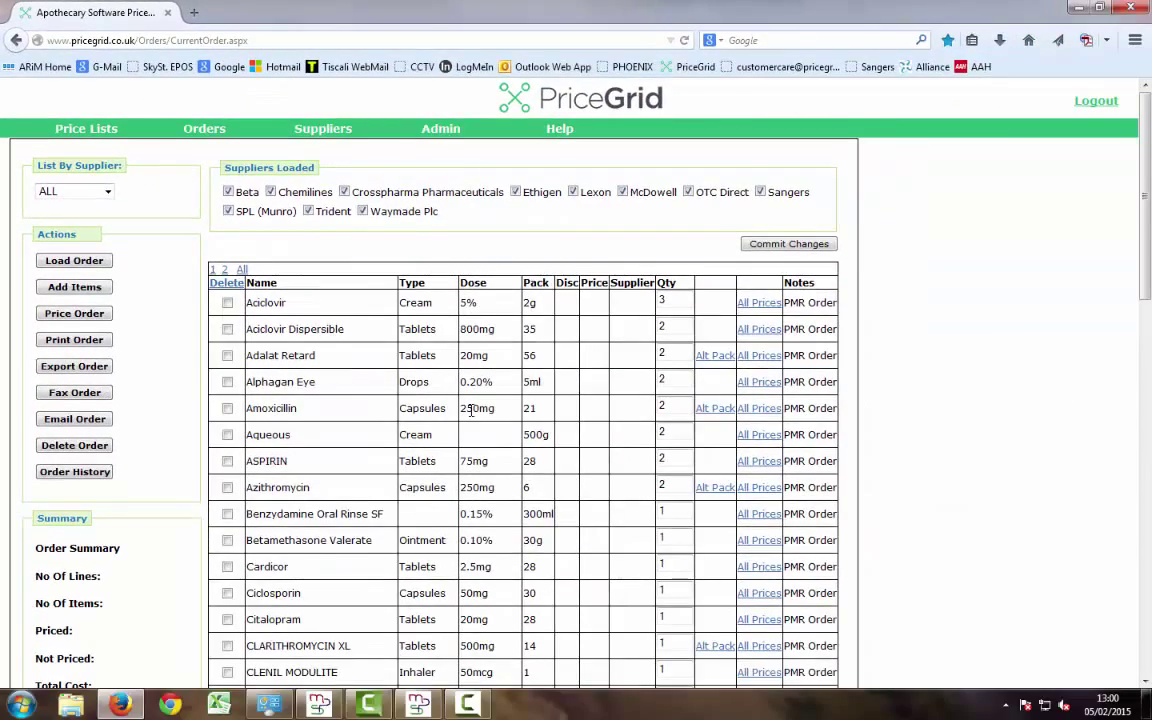
scroll("down", 3)
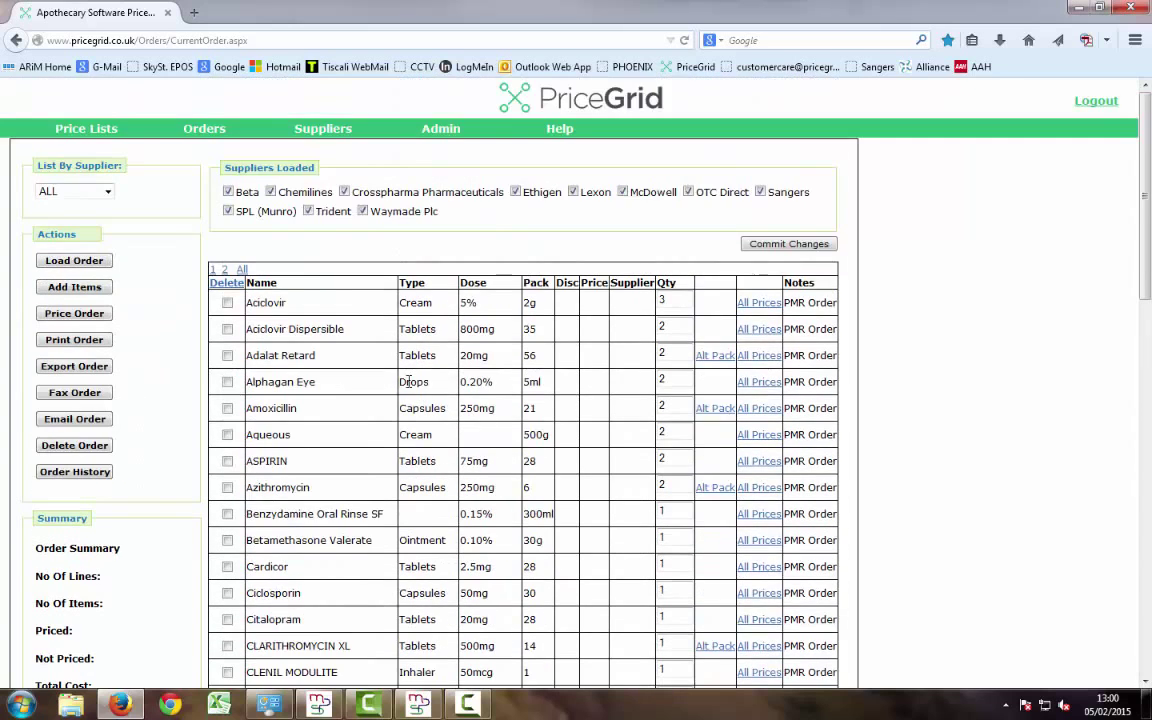
left_click(224, 268)
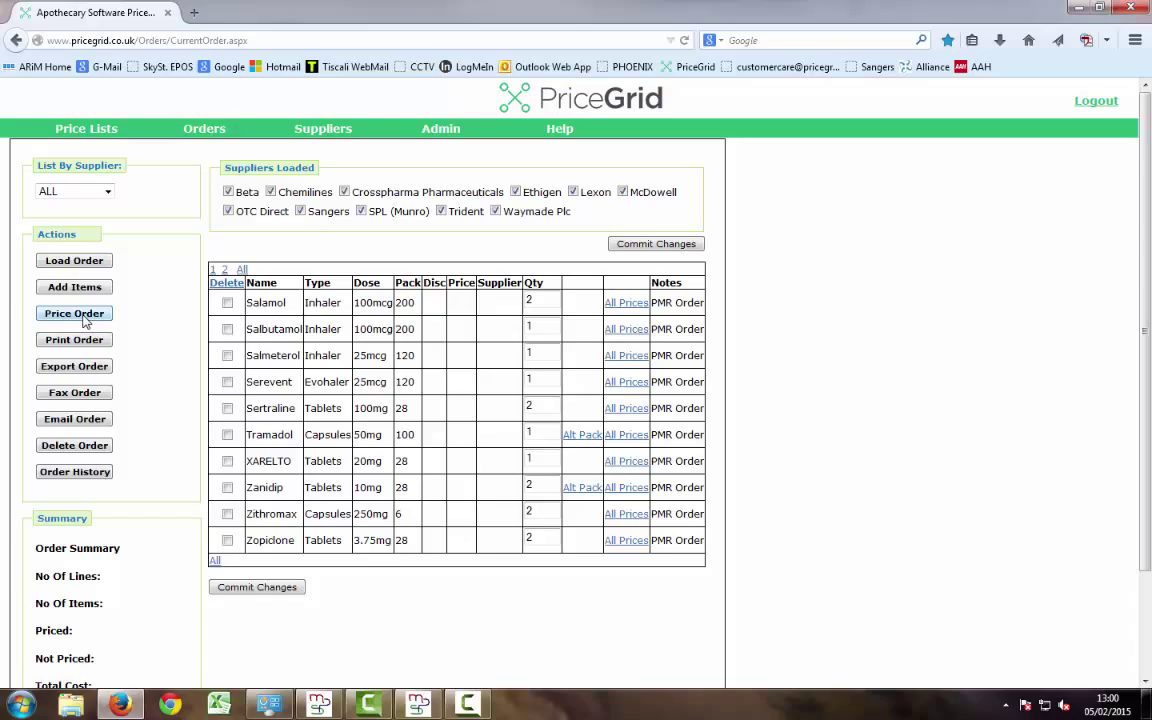
- Run Price Order and view the summary: 57 of 60 lines priced, £710.27, 44.01% discount
left_click(74, 312)
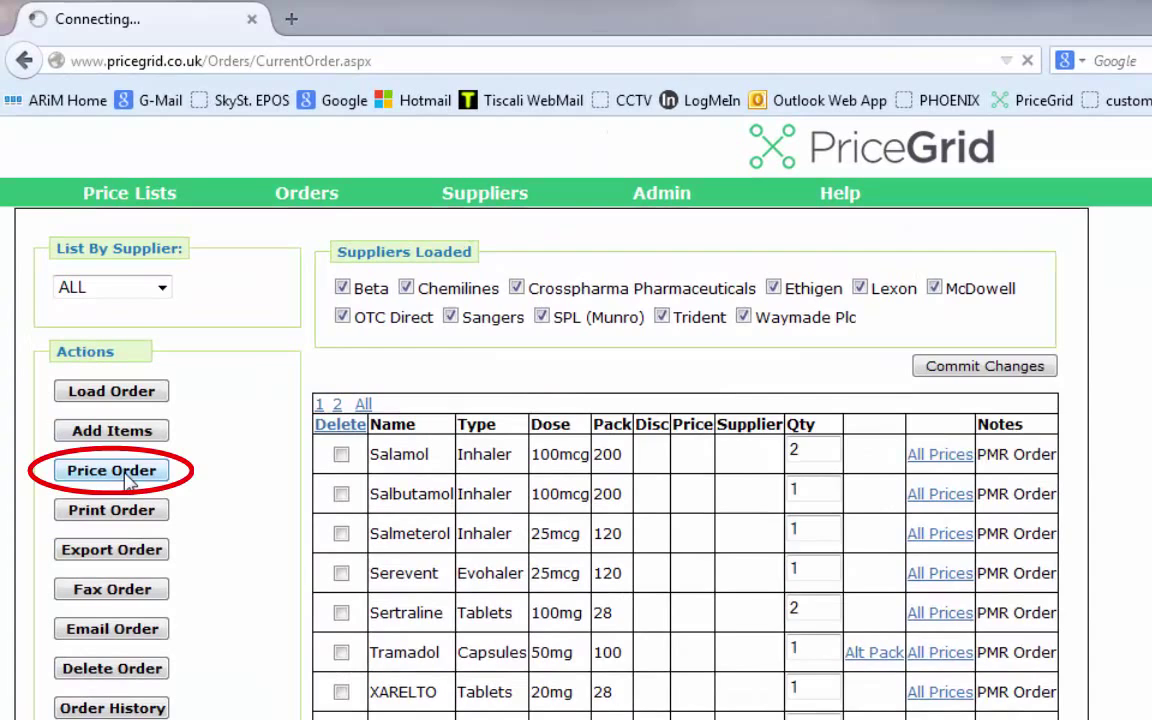
left_click(112, 470)
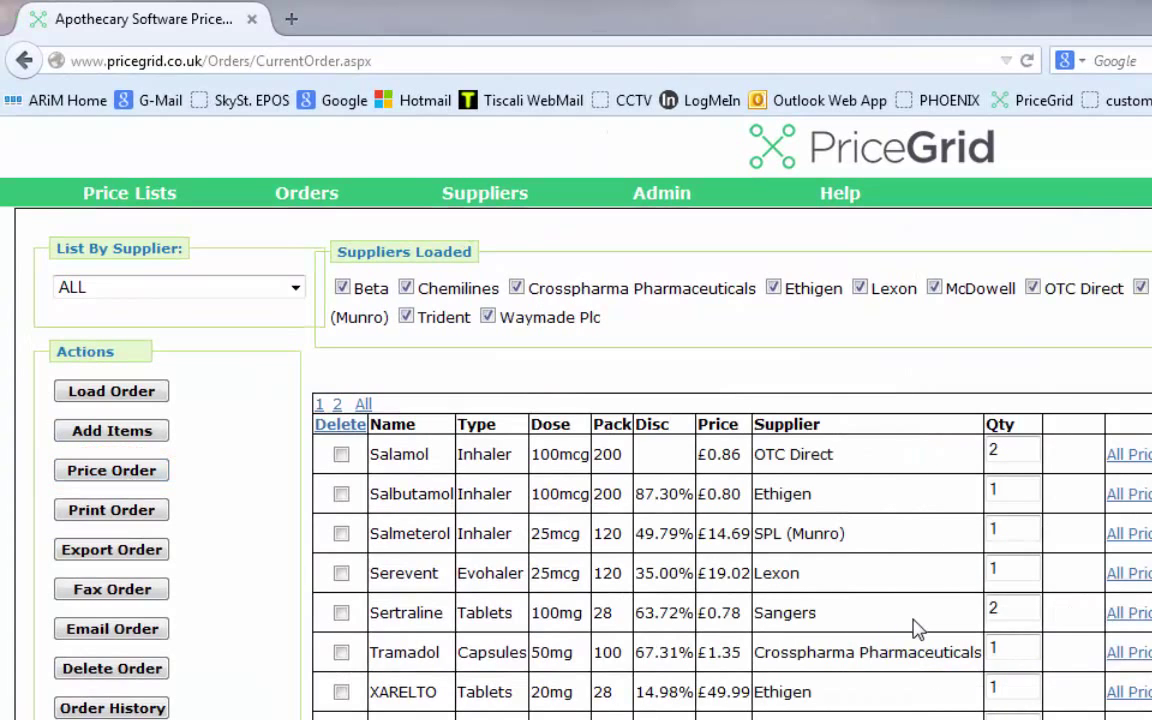
mouse_move(798, 616)
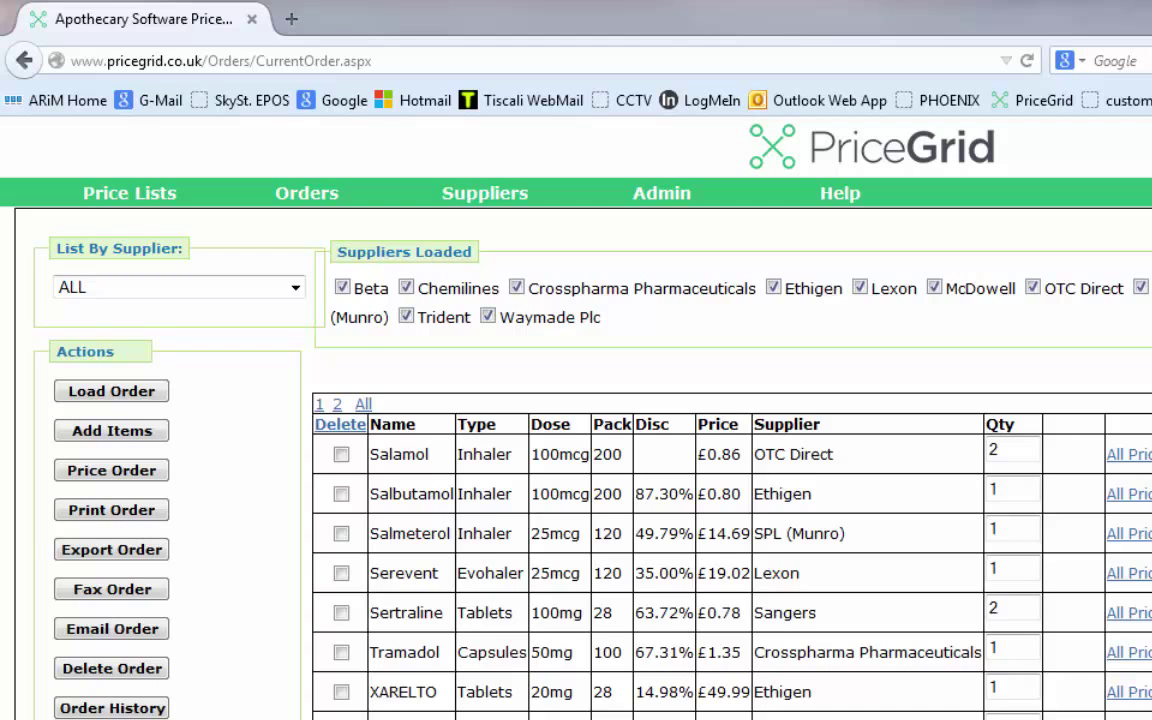
scroll("down", 3)
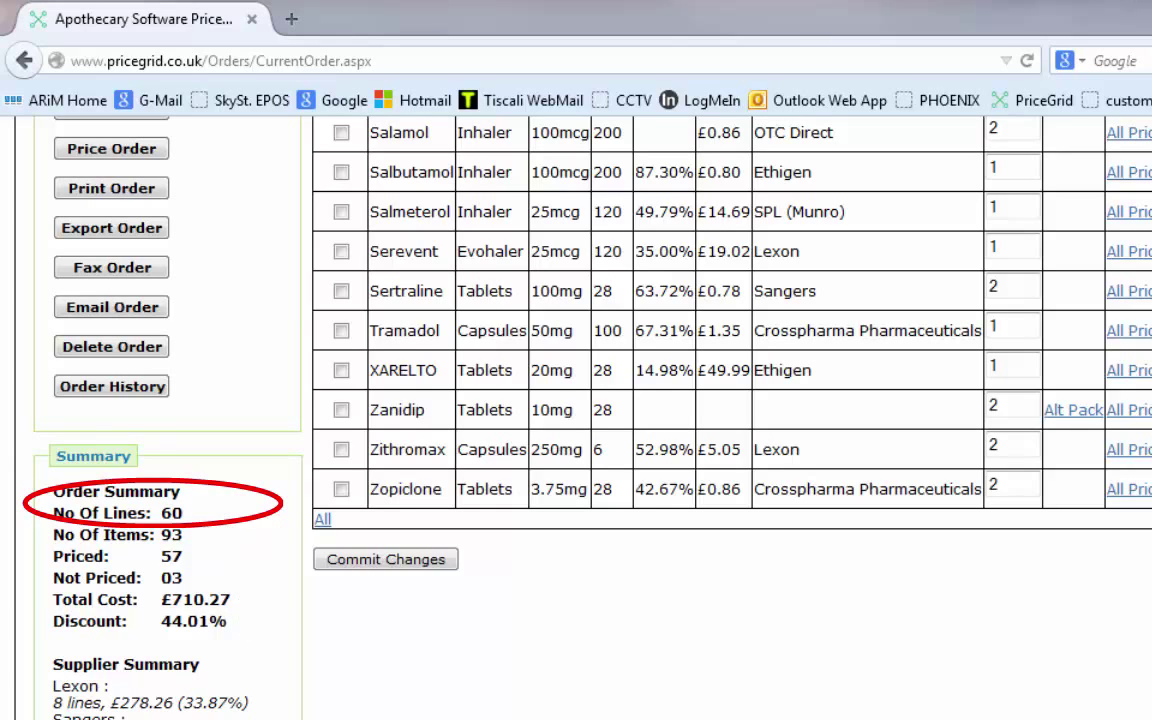
mouse_move(928, 556)
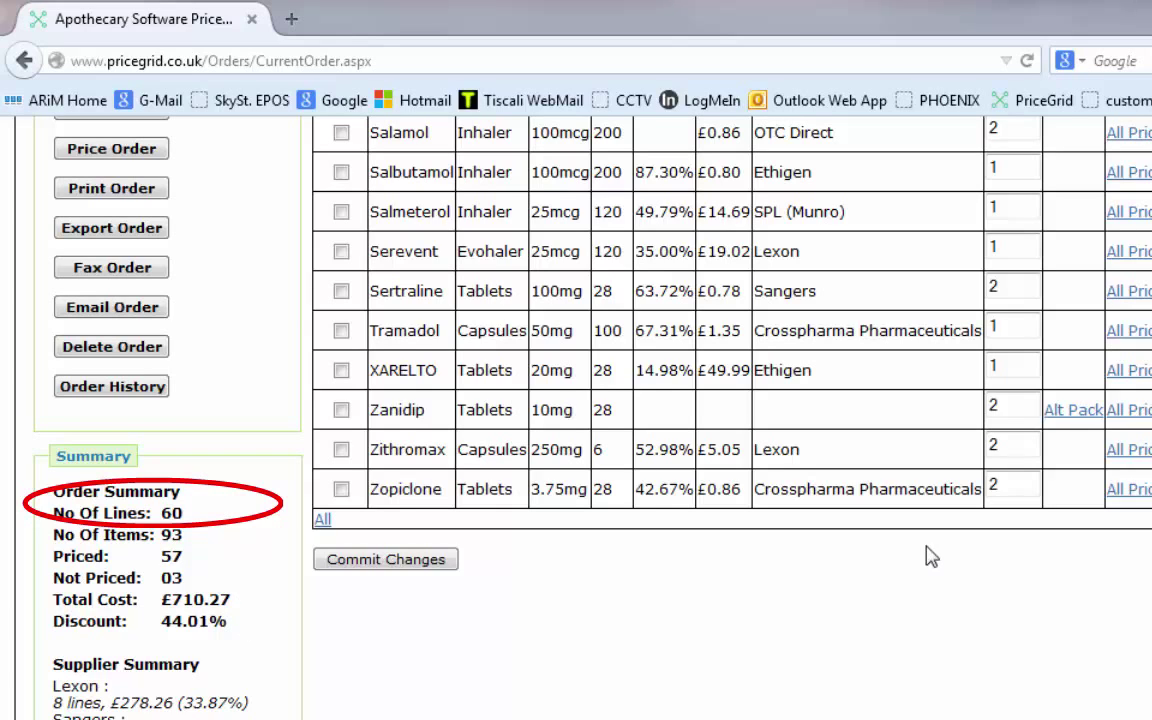